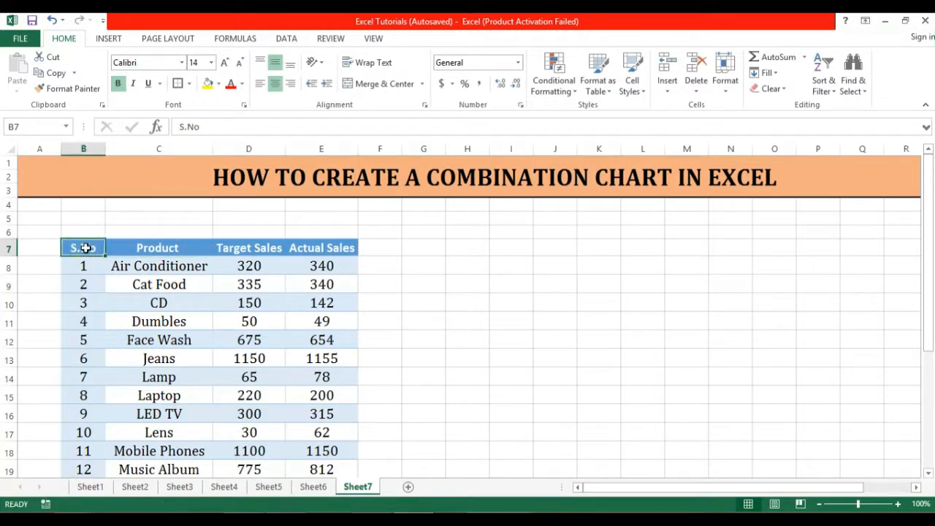
pyautogui.moveTo(129, 248)
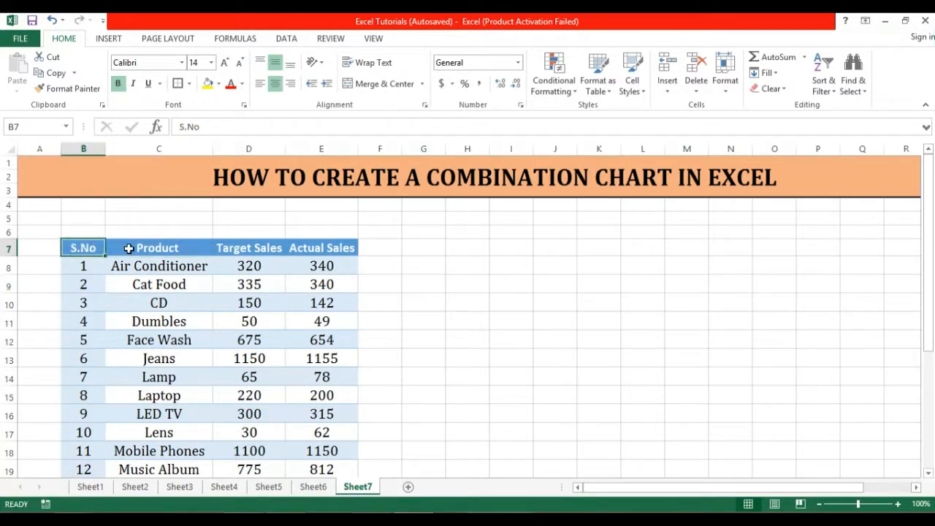
pyautogui.moveTo(270, 286)
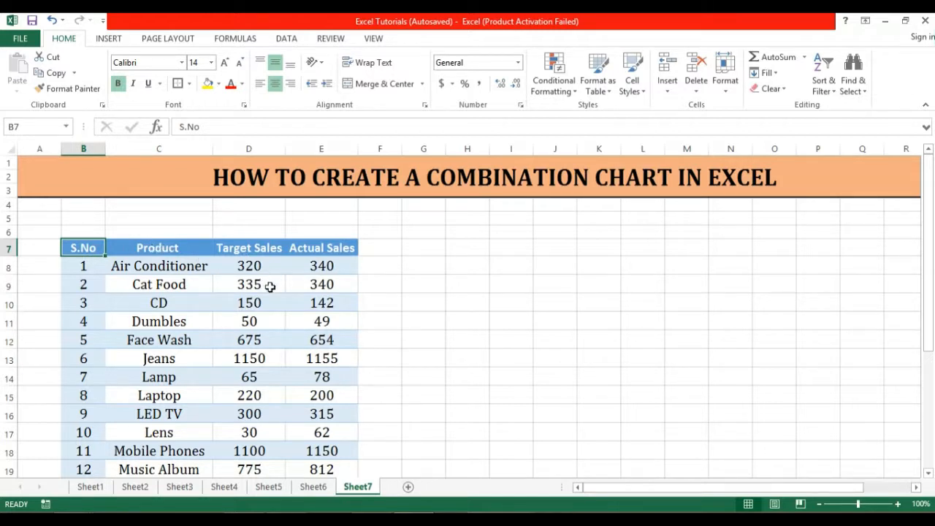
pyautogui.moveTo(252, 284)
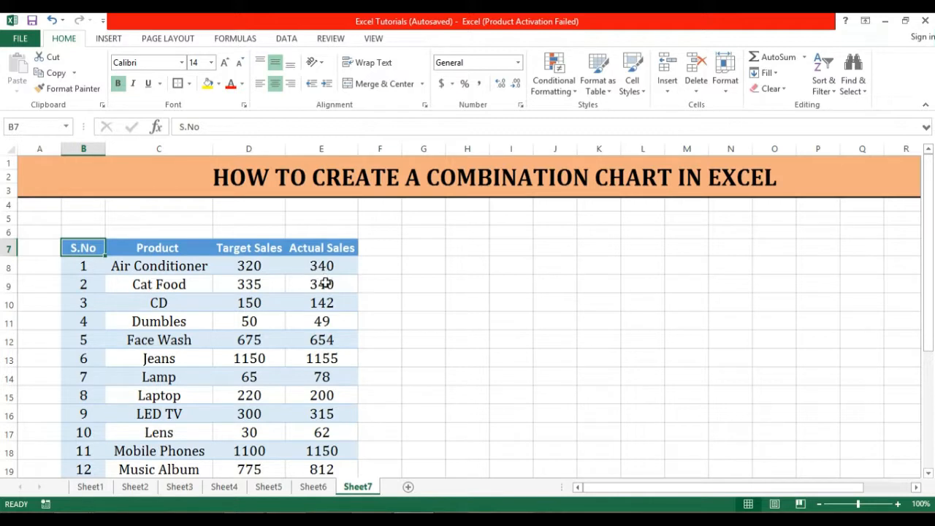
pyautogui.moveTo(319, 302)
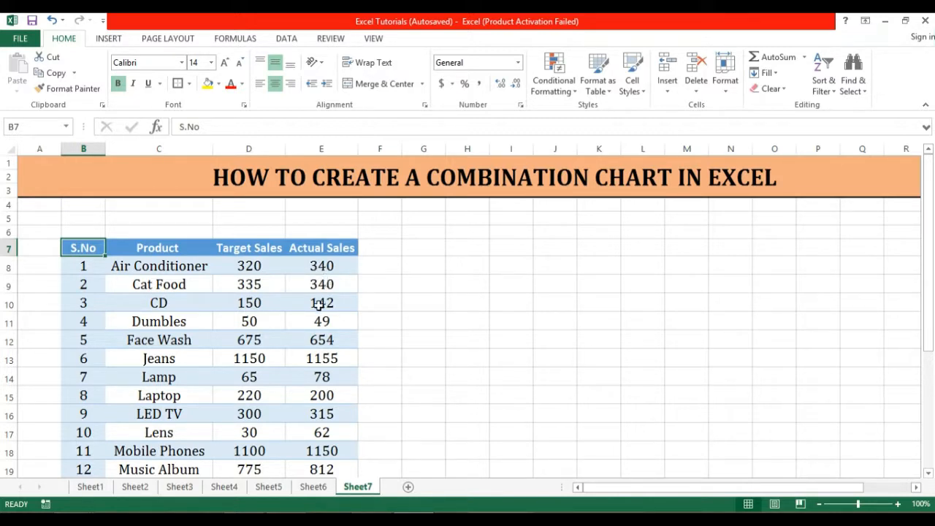
pyautogui.moveTo(461, 319)
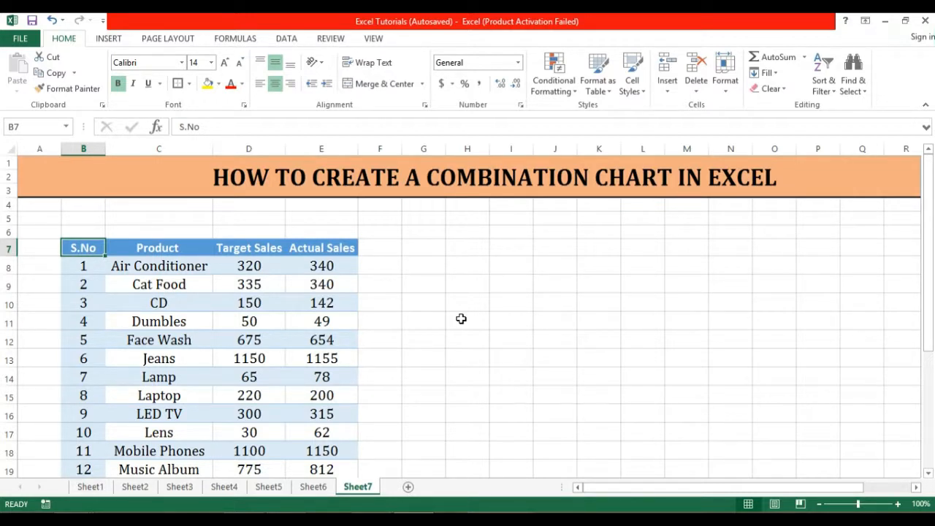
pyautogui.moveTo(441, 311)
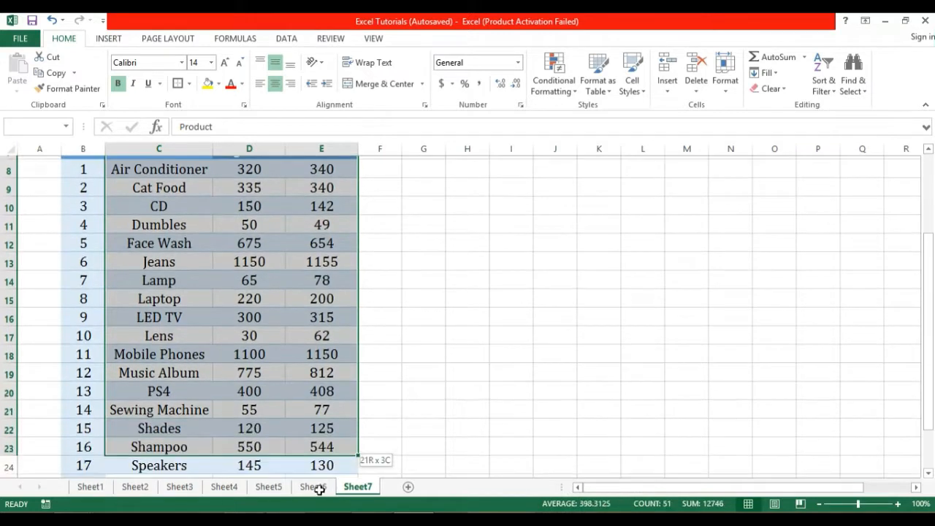
# Scroll to the Product, Target Sales and Actual Sales data and switch to the INSERT ribbon
pyautogui.scroll(-3)
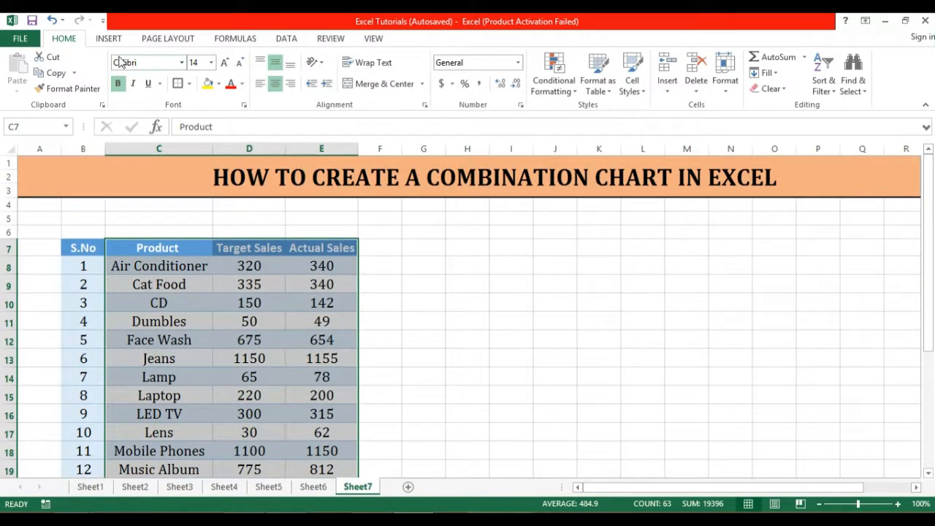
pyautogui.click(108, 38)
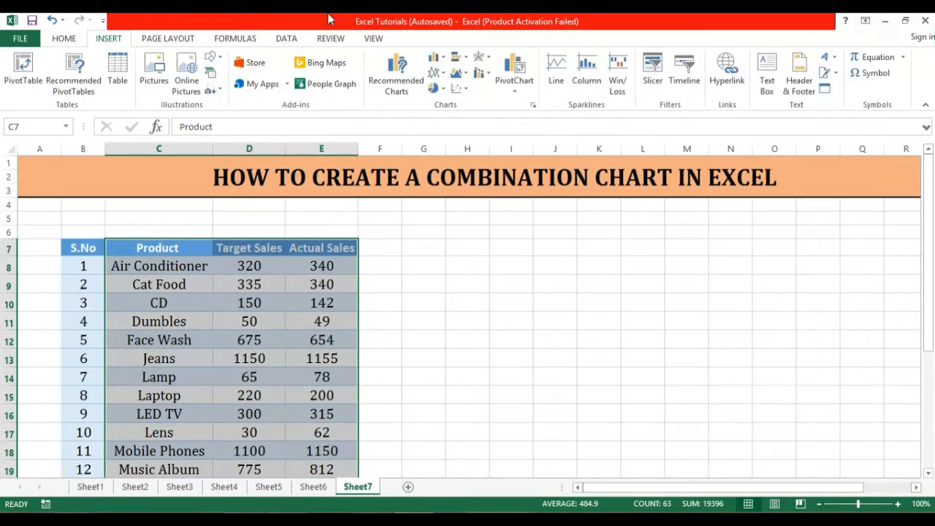
pyautogui.moveTo(432, 60)
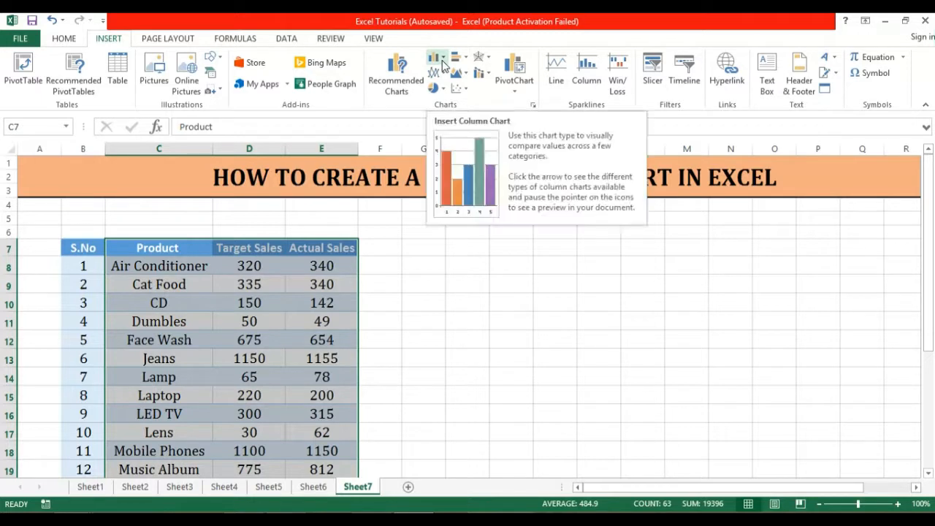
# Open the Insert Chart dialog via More Column Charts under the column chart dropdown
pyautogui.click(437, 63)
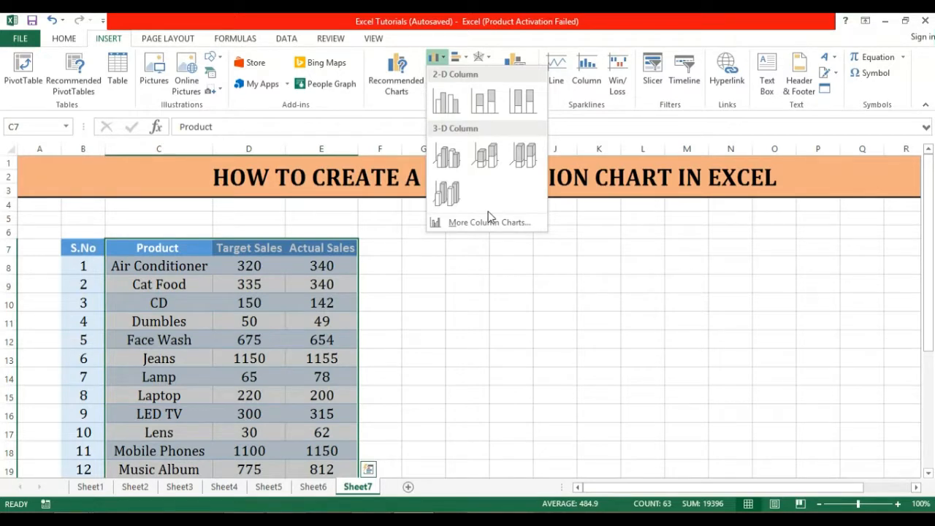
pyautogui.moveTo(488, 222)
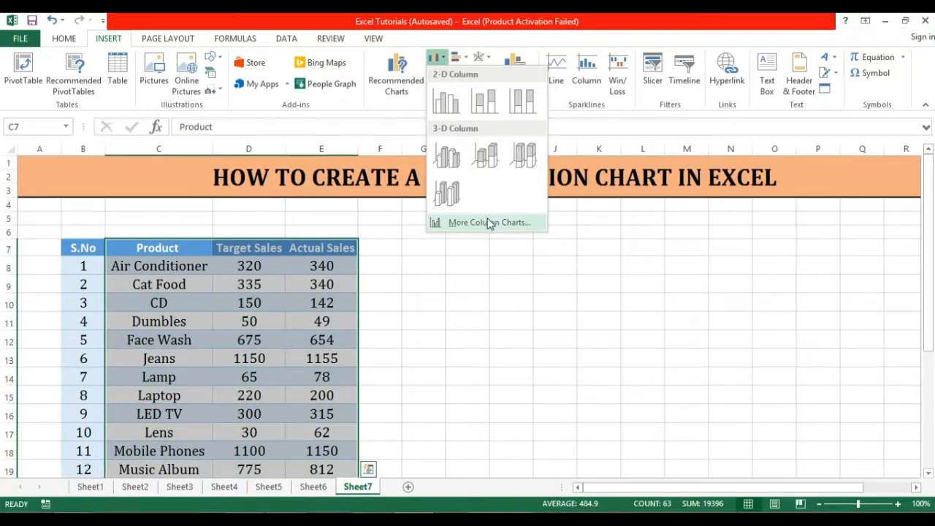
pyautogui.click(482, 223)
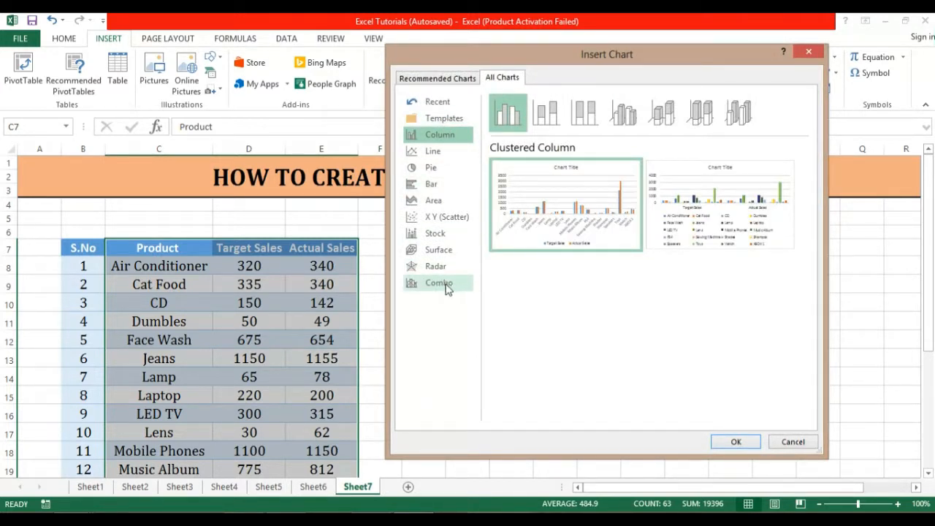
pyautogui.moveTo(434, 284)
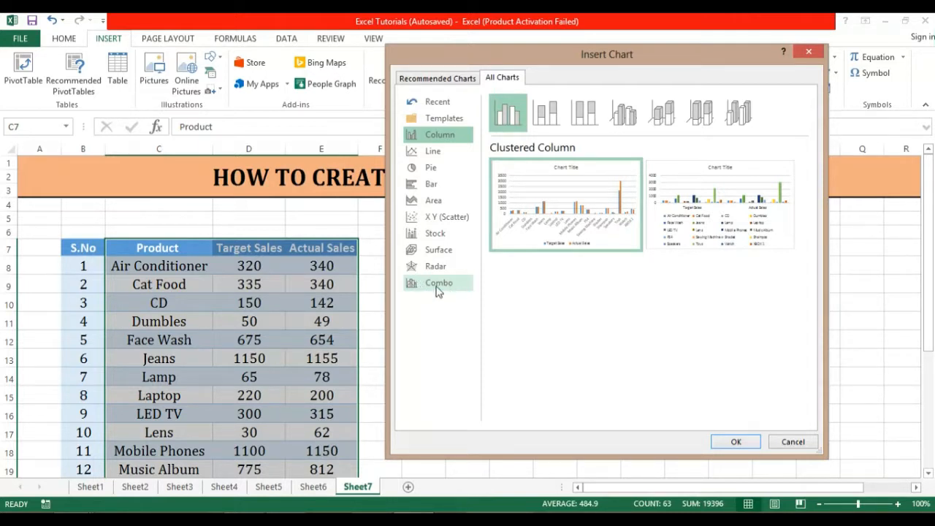
pyautogui.moveTo(411, 287)
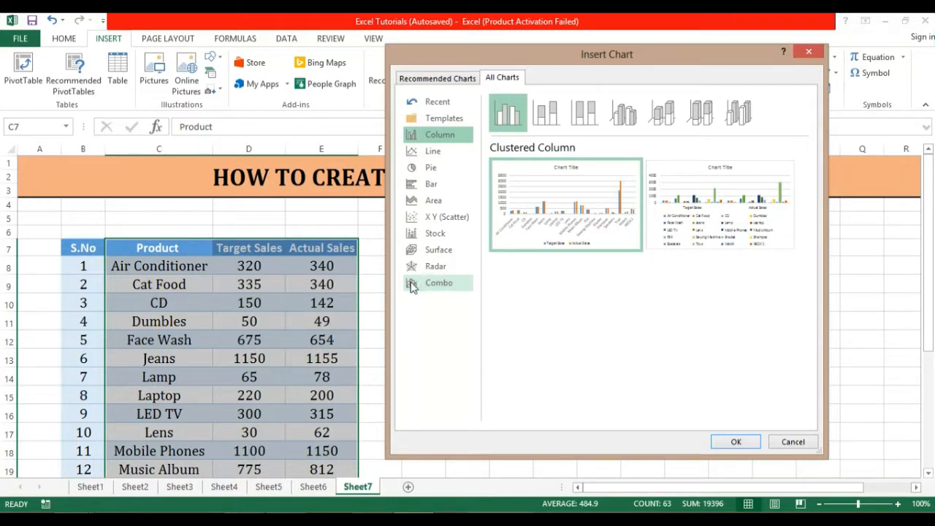
# Insert a Combo Clustered Column - Line chart: Target Sales columns, Actual Sales line
pyautogui.click(438, 282)
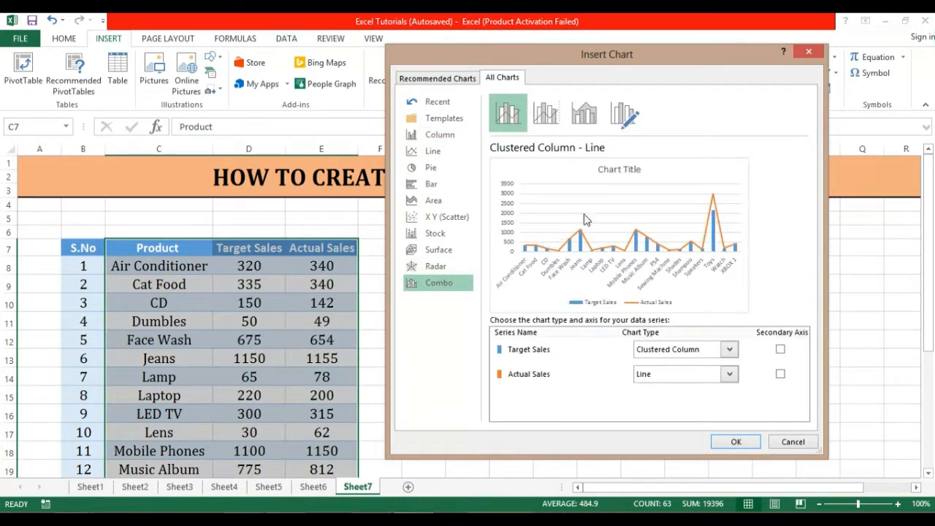
pyautogui.moveTo(619, 285)
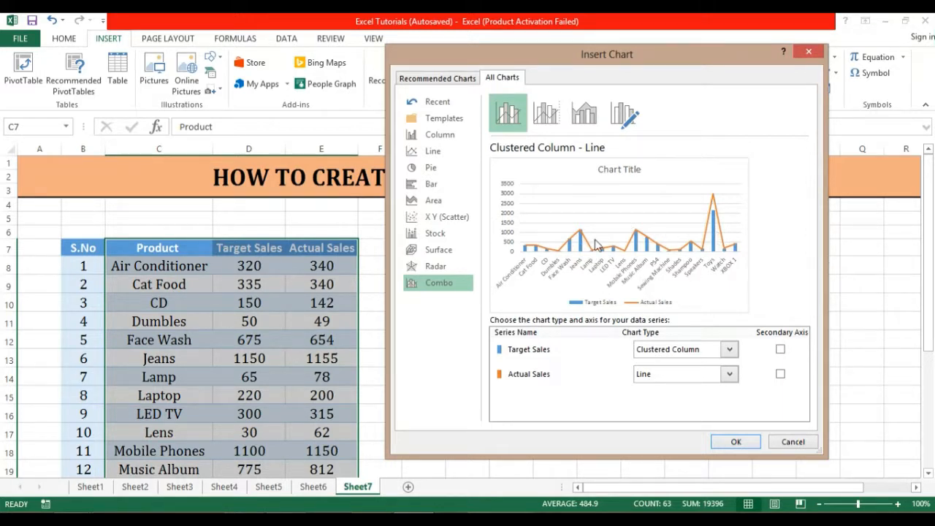
pyautogui.moveTo(702, 419)
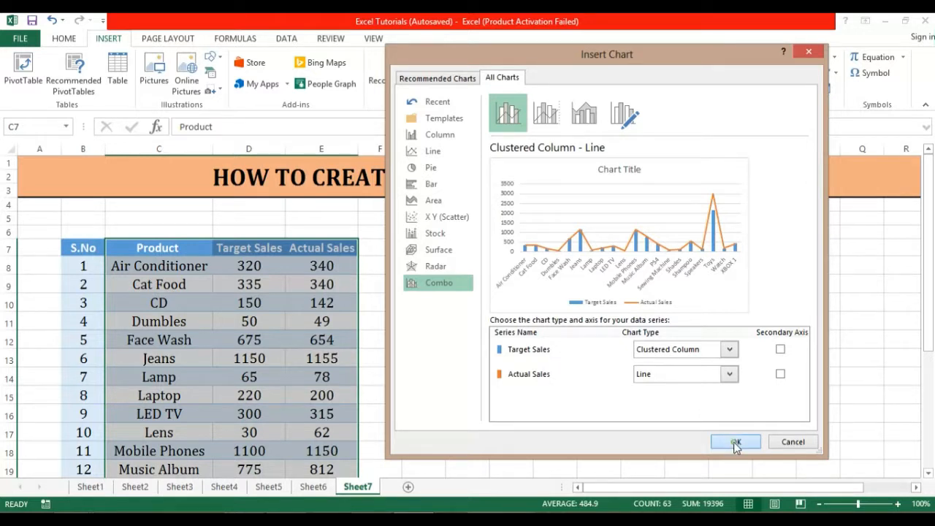
pyautogui.click(736, 441)
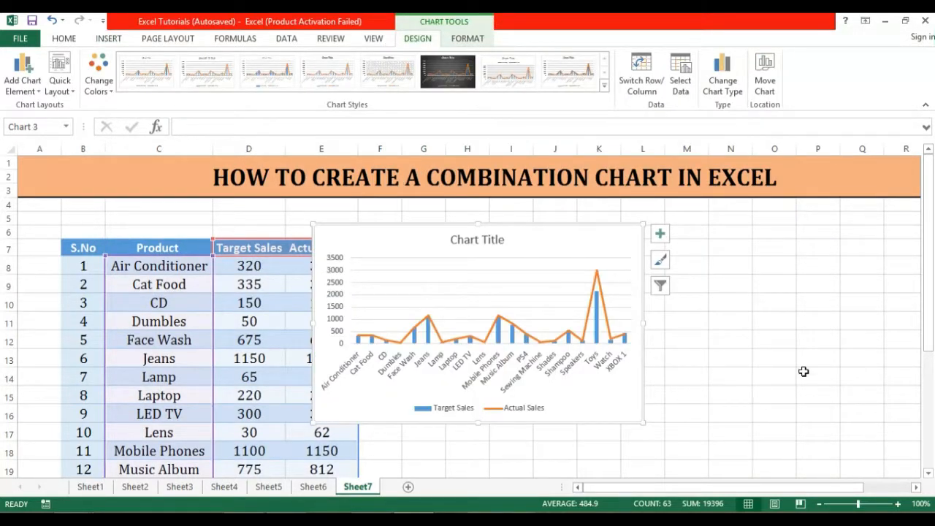
# Scroll down to the combo chart and select its default title for removal
pyautogui.scroll(-3)
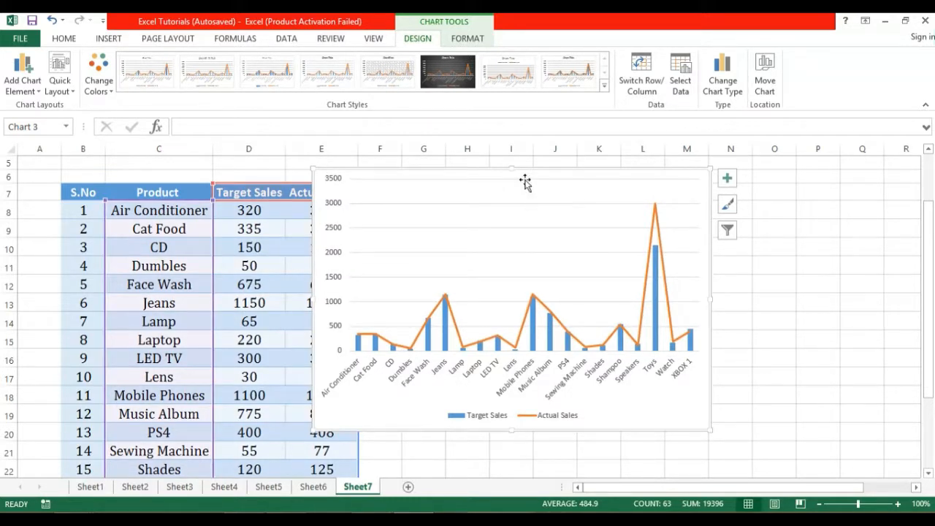
pyautogui.click(523, 181)
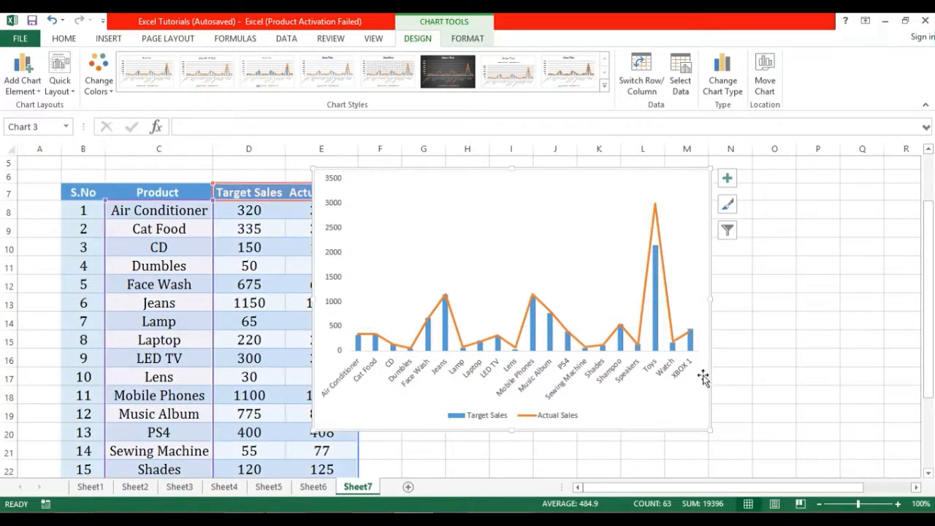
pyautogui.moveTo(713, 429)
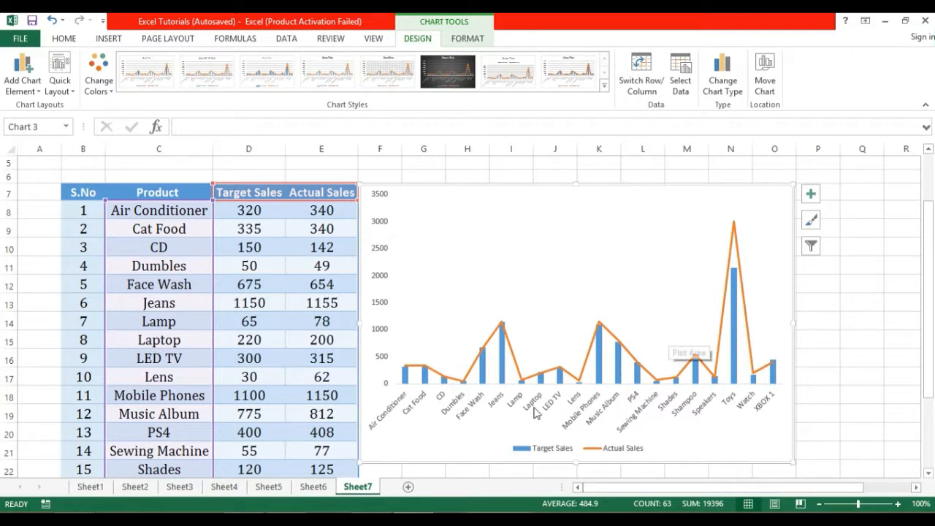
pyautogui.moveTo(599, 351)
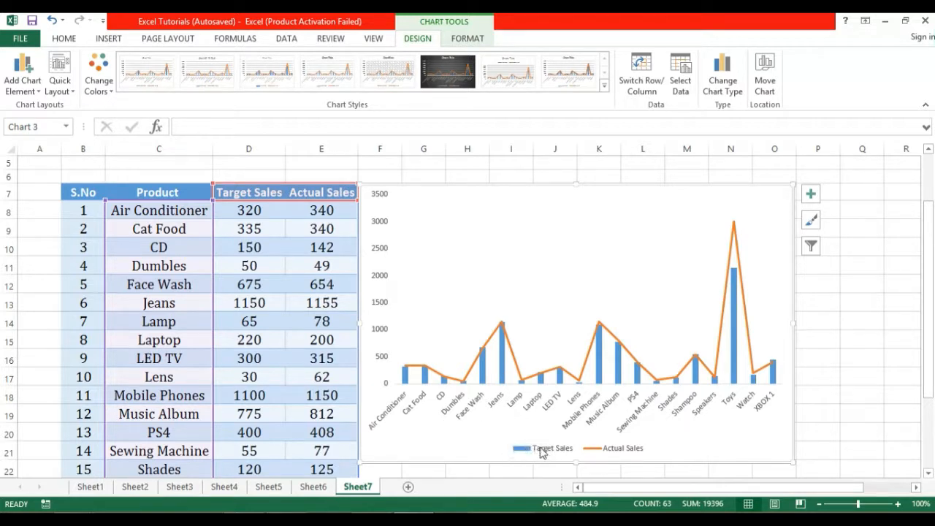
pyautogui.moveTo(489, 370)
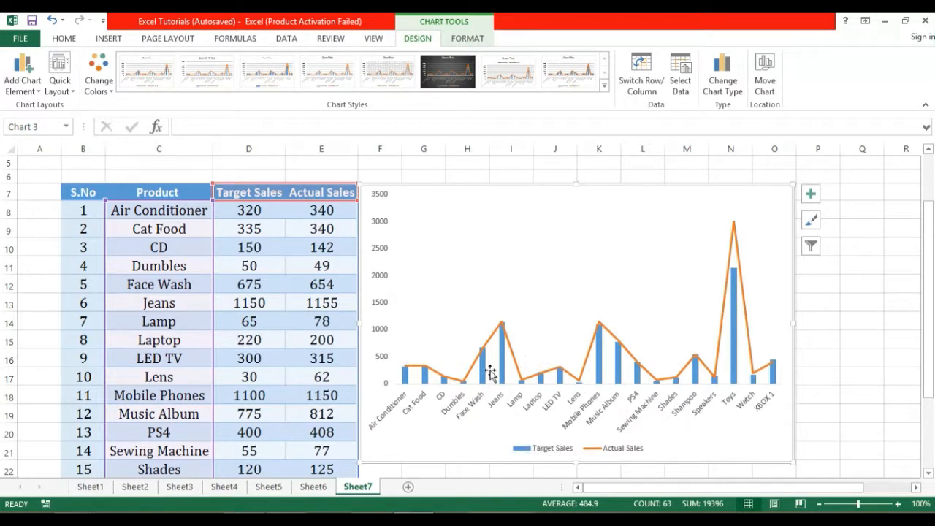
pyautogui.moveTo(428, 402)
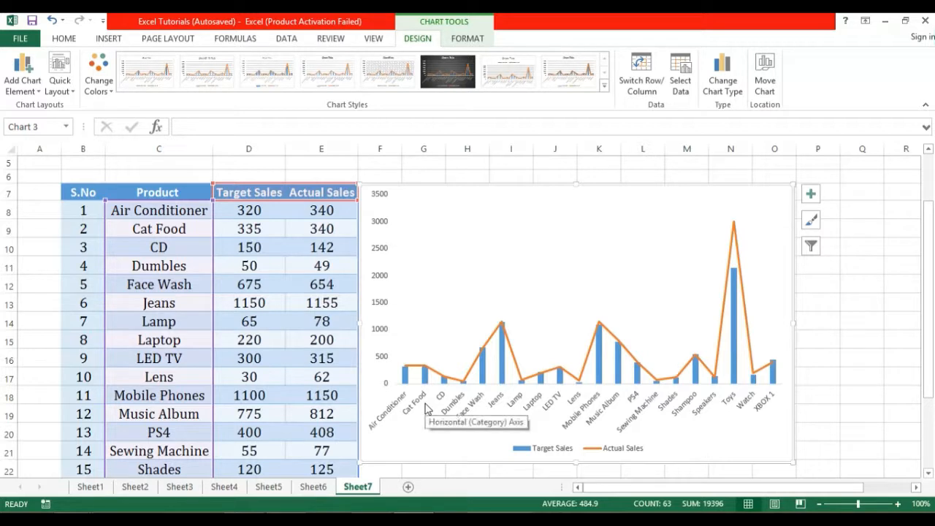
pyautogui.moveTo(638, 298)
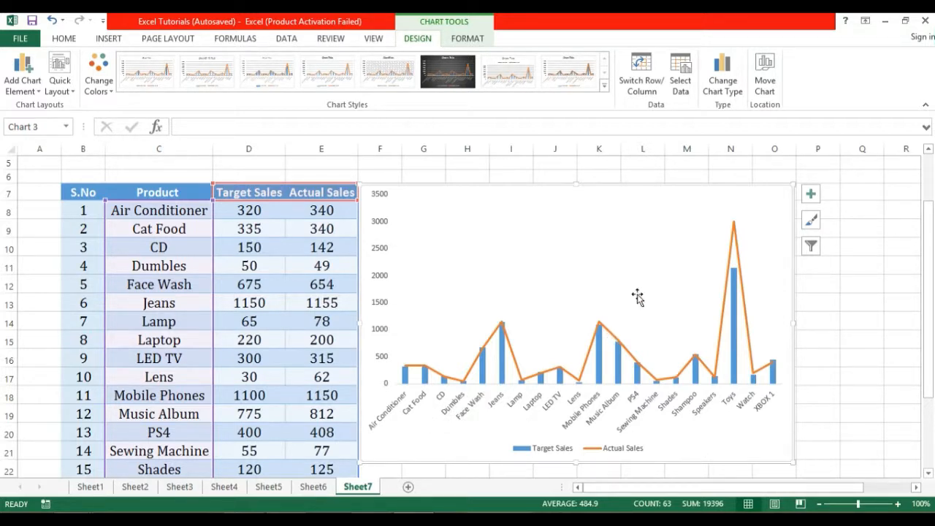
pyautogui.moveTo(738, 327)
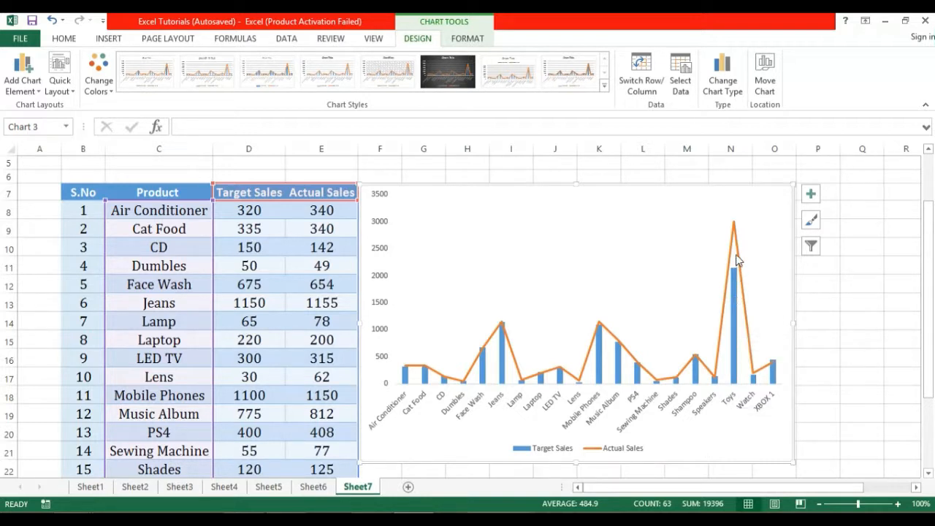
pyautogui.moveTo(738, 232)
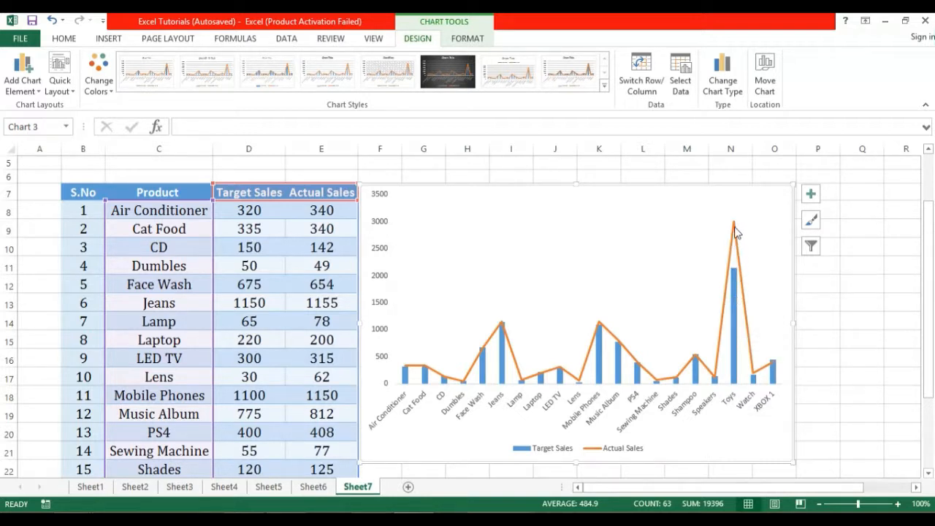
pyautogui.moveTo(745, 279)
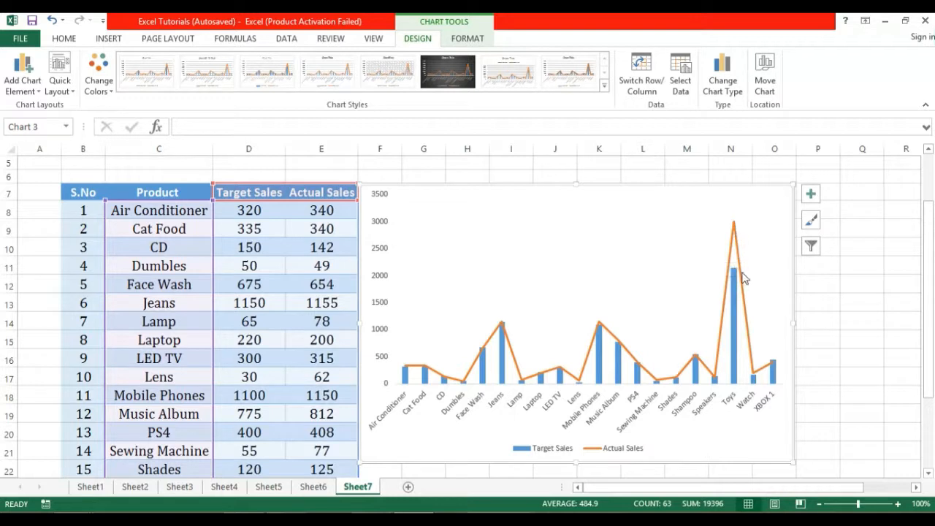
pyautogui.moveTo(727, 326)
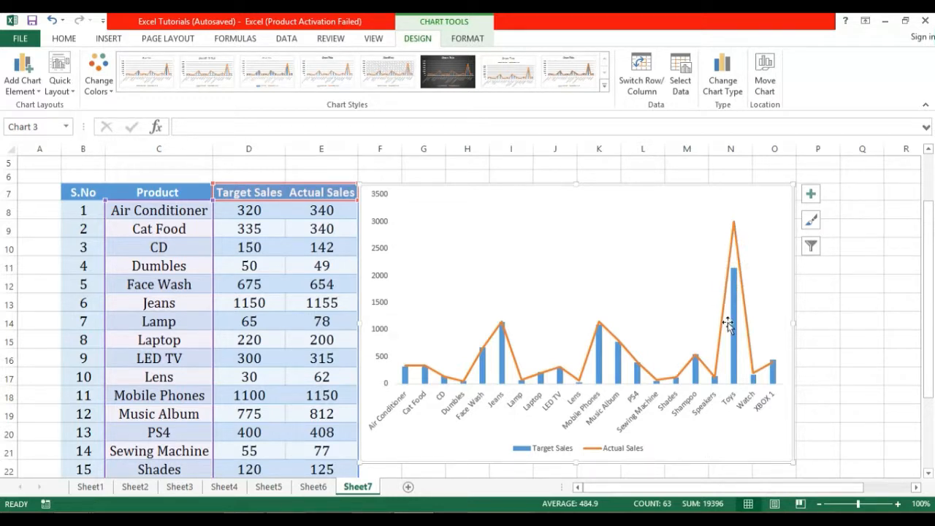
pyautogui.moveTo(501, 385)
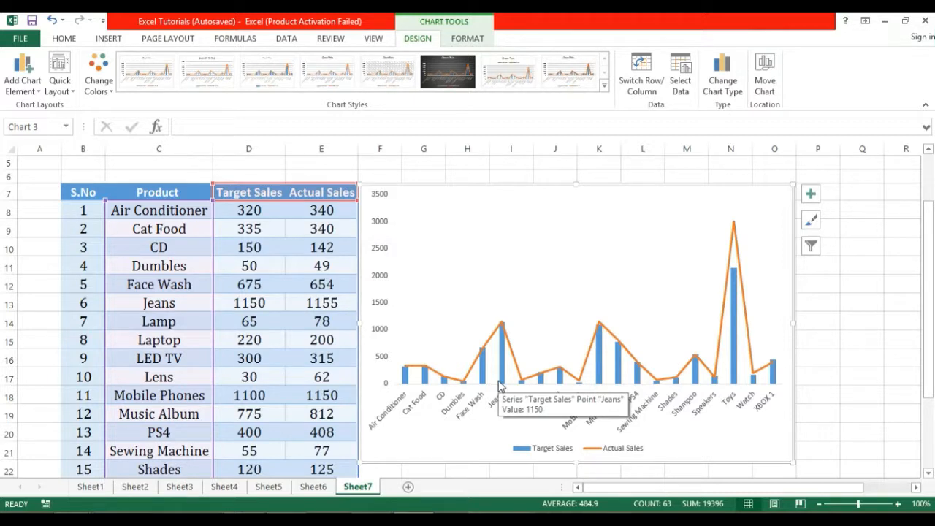
pyautogui.moveTo(473, 230)
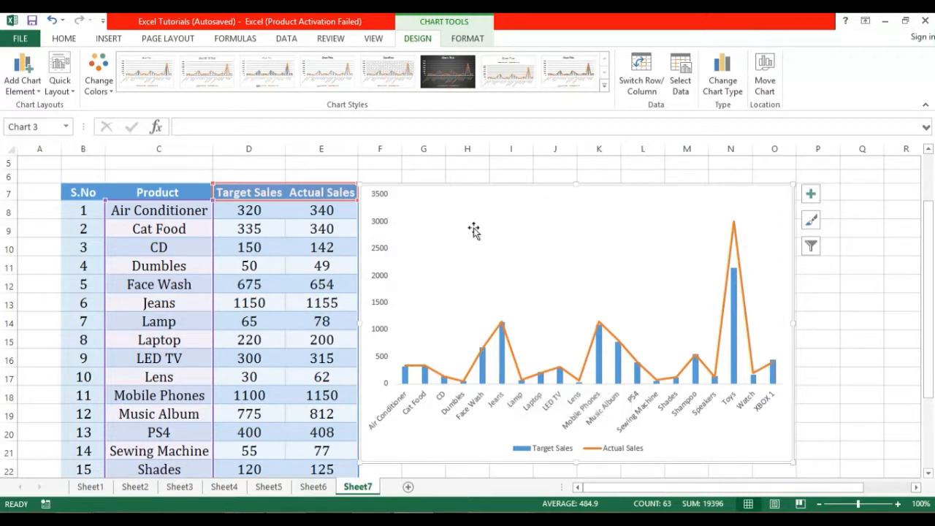
# Click worksheet cells beside the table to deselect the repositioned combo chart
pyautogui.click(380, 161)
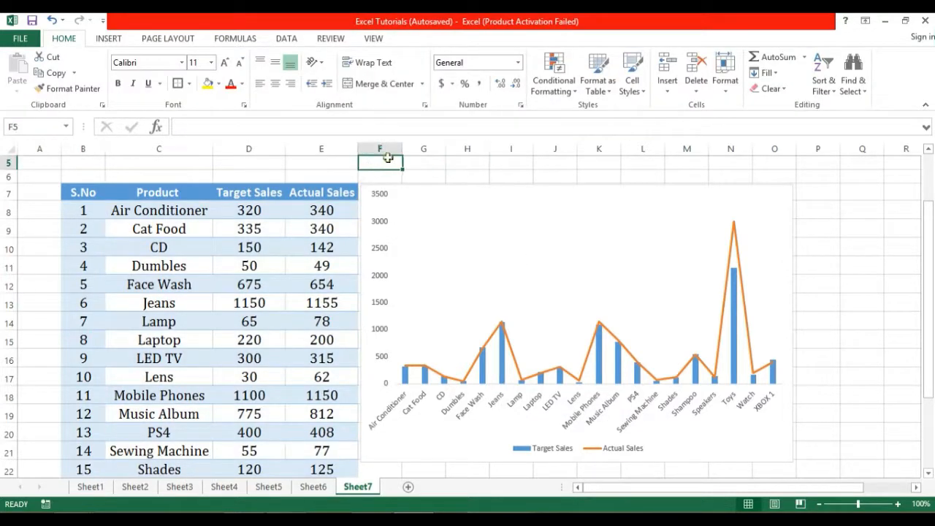
pyautogui.click(423, 161)
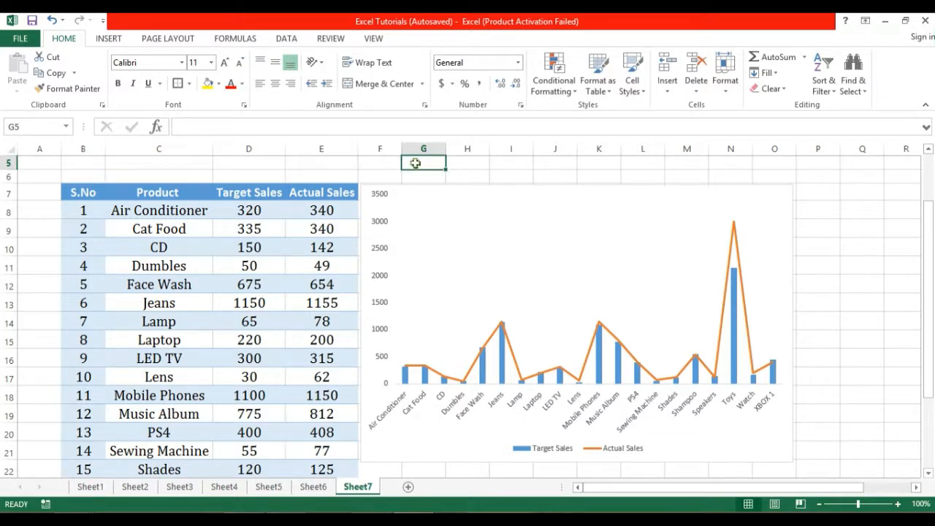